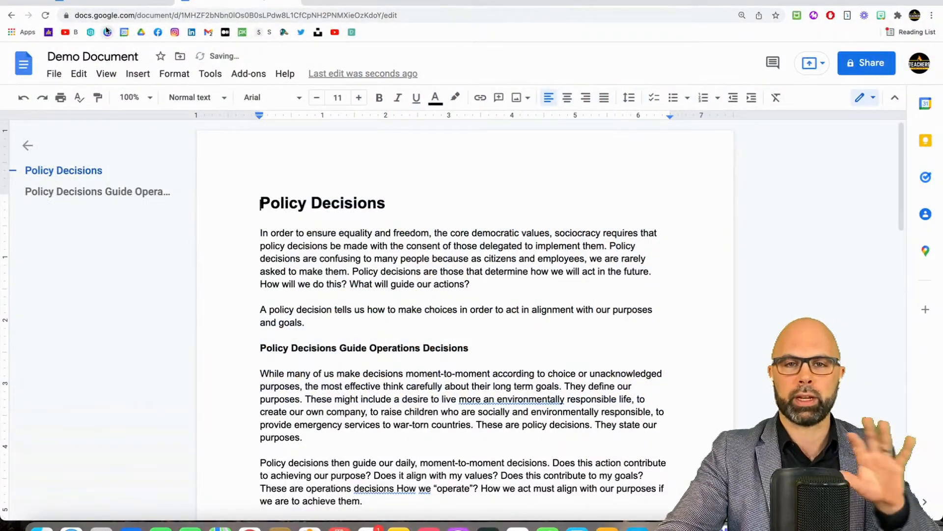
Open the Insert menu to reach the Watermark option.
click(137, 74)
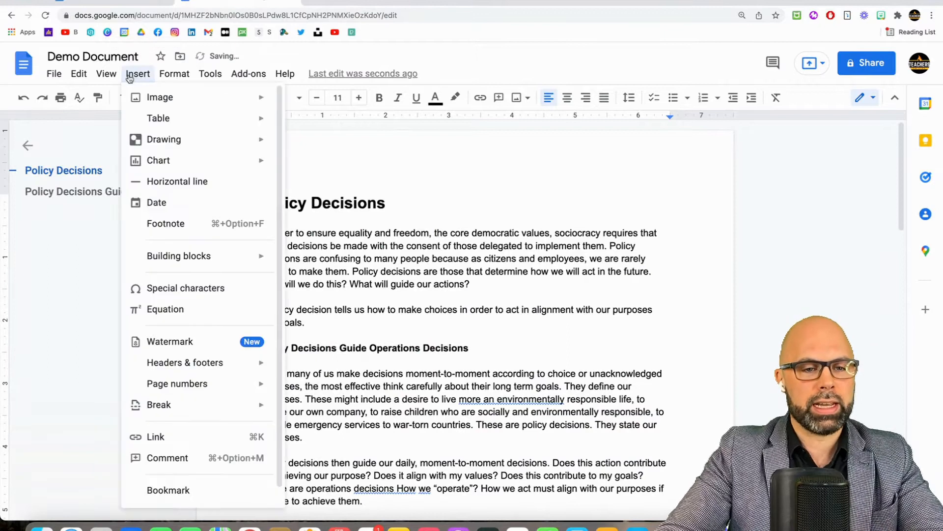
mouse_move(170, 341)
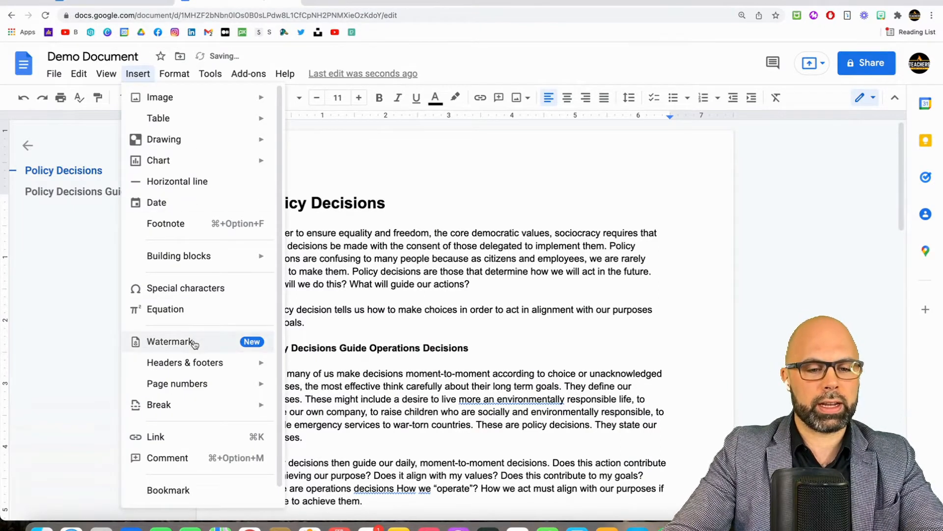
Upload the TEACHERS ON FIRE logo file as the document's image watermark.
click(171, 341)
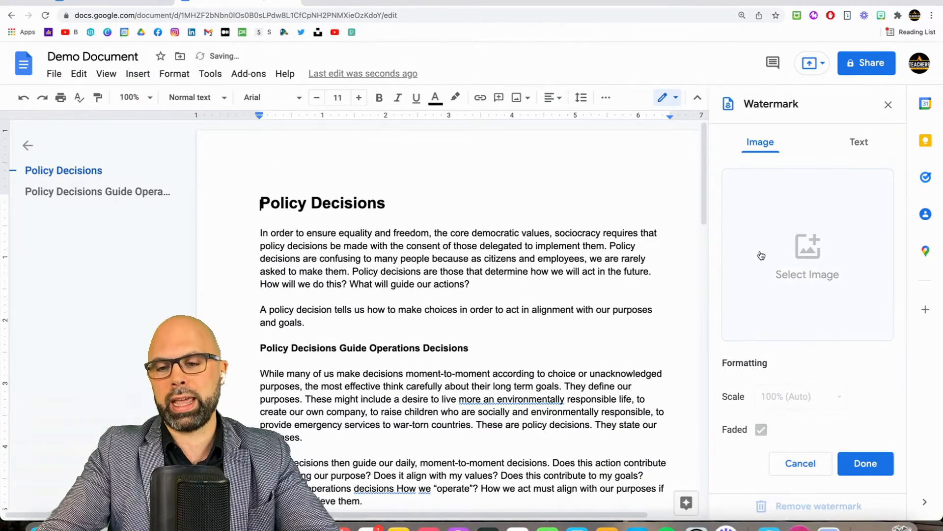
click(808, 255)
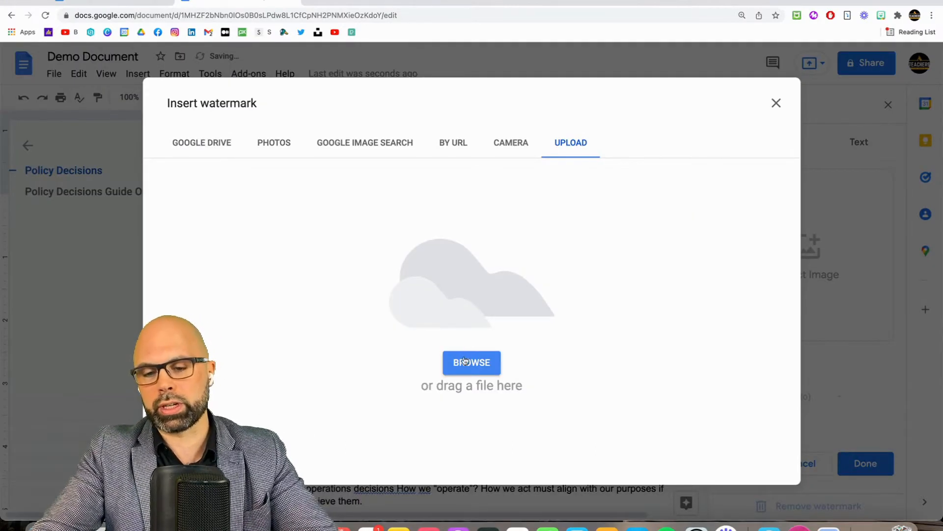
click(471, 362)
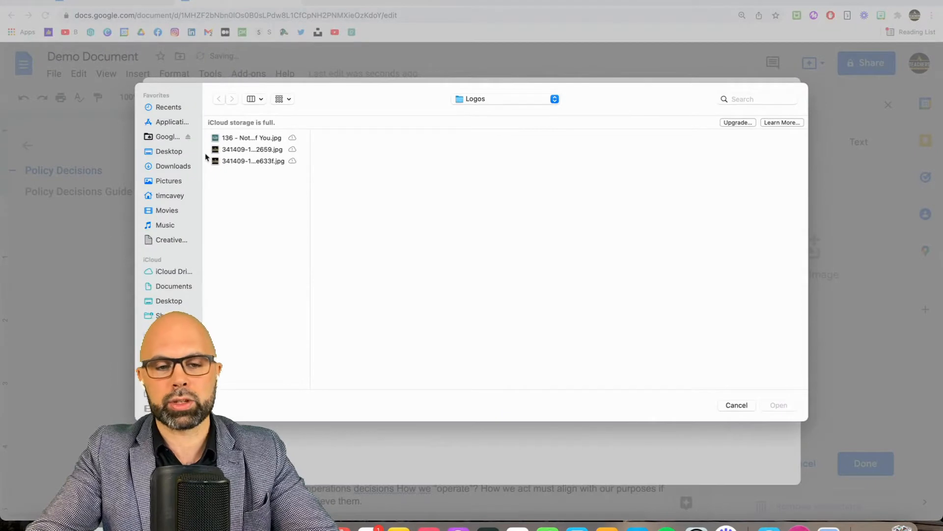
click(253, 161)
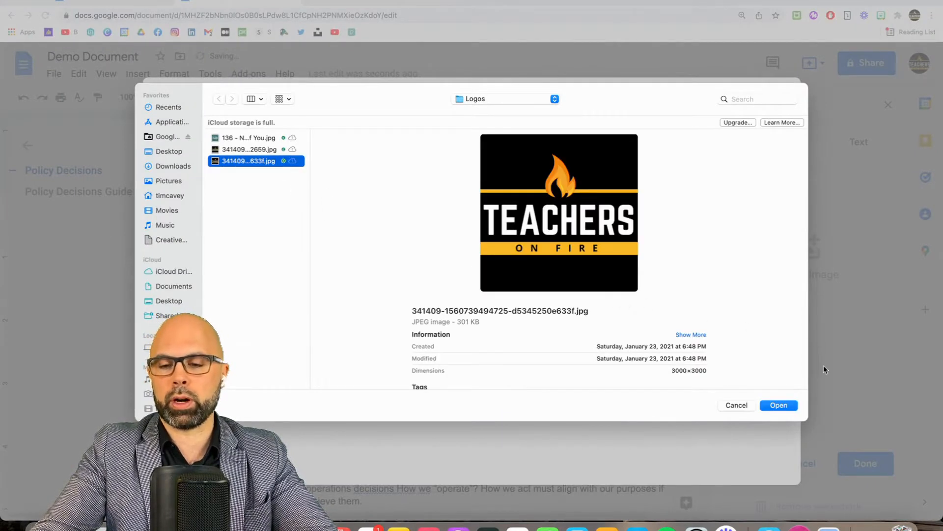
click(778, 405)
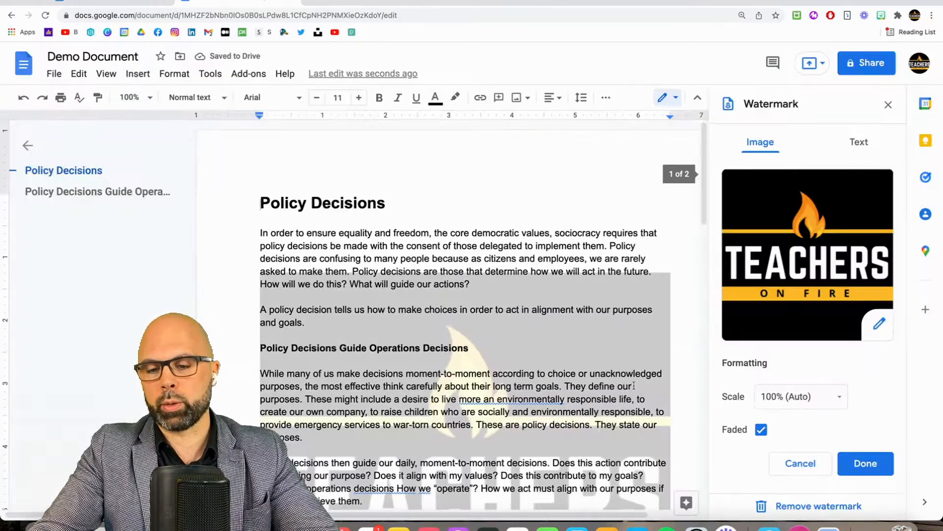
Scale the logo watermark to 50% and scroll to check it.
click(801, 397)
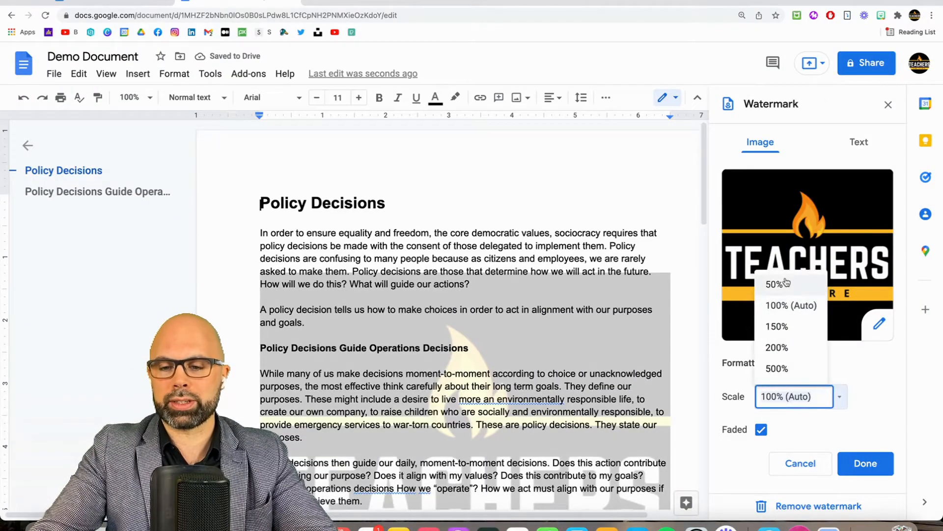
click(777, 283)
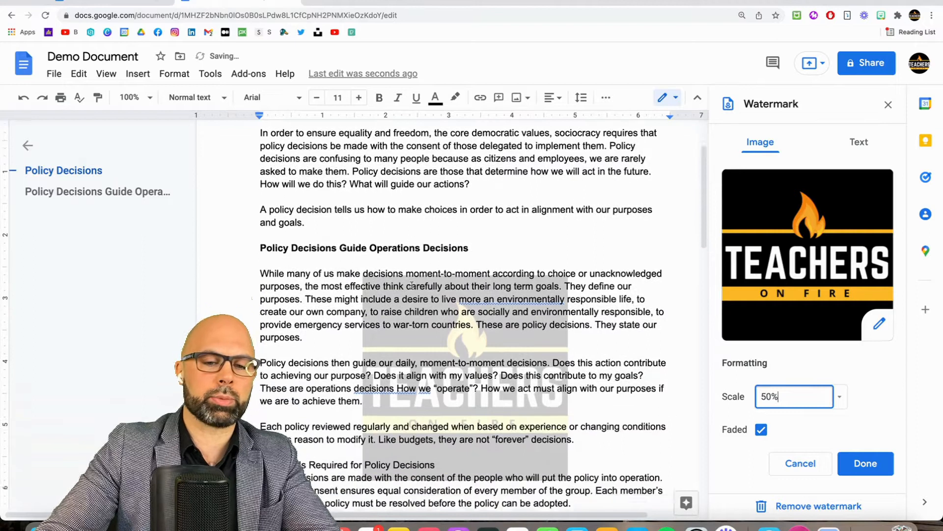
scroll(down, 3)
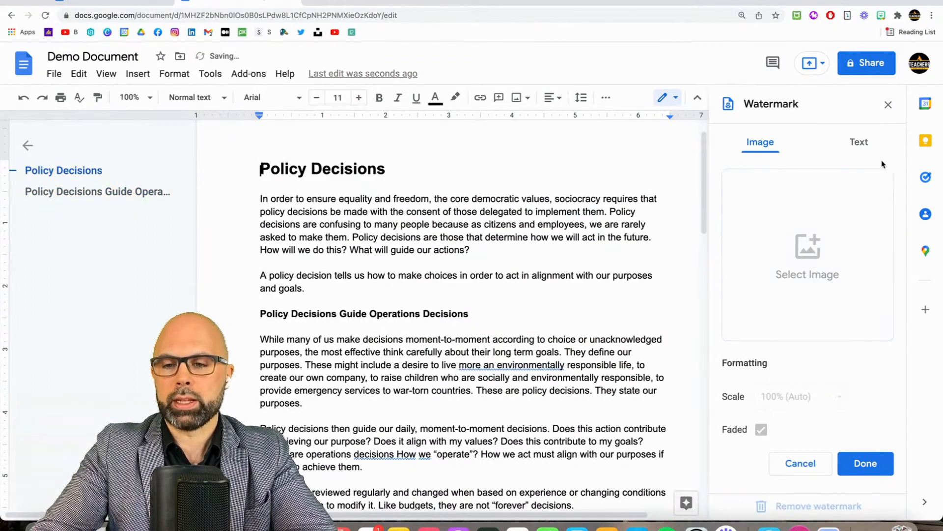
Switch the watermark to text and enter DRAFT.
click(858, 142)
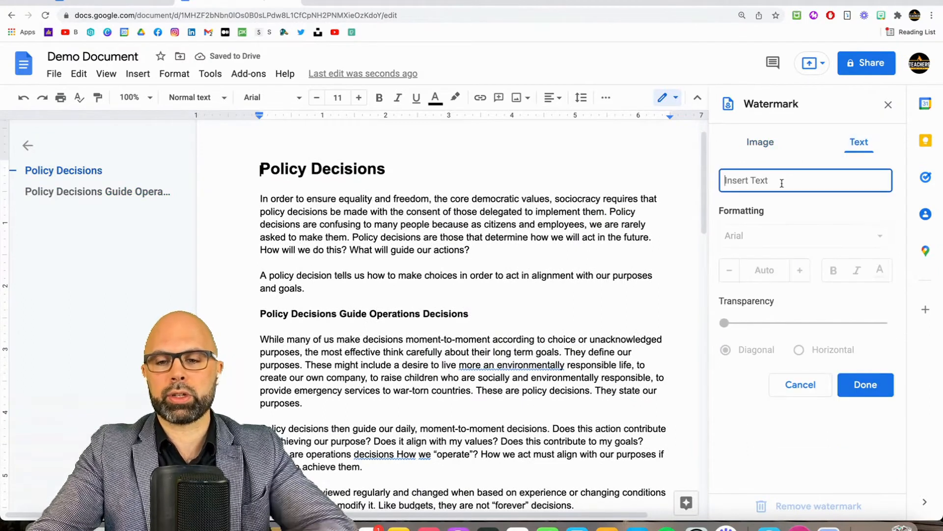
text(DRAFT)
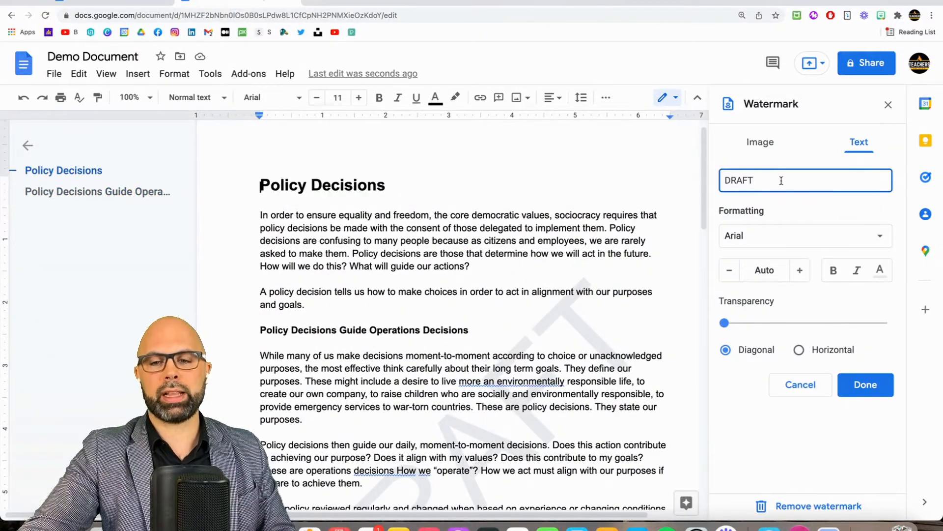
Replace the DRAFT watermark text with MR. CAVEY'S EXAMPLE.
double_click(737, 180)
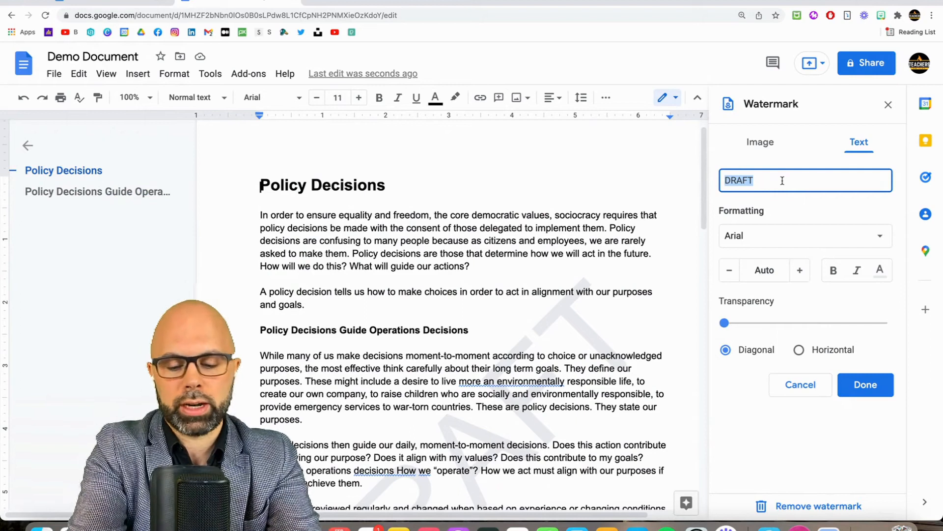
text(MR. CAVEY'S EXAMPLE)
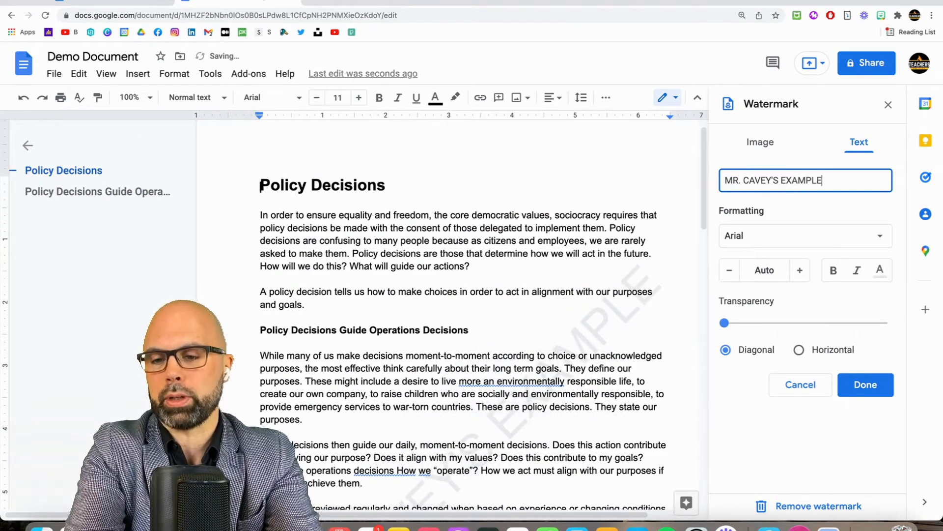
scroll(down, 3)
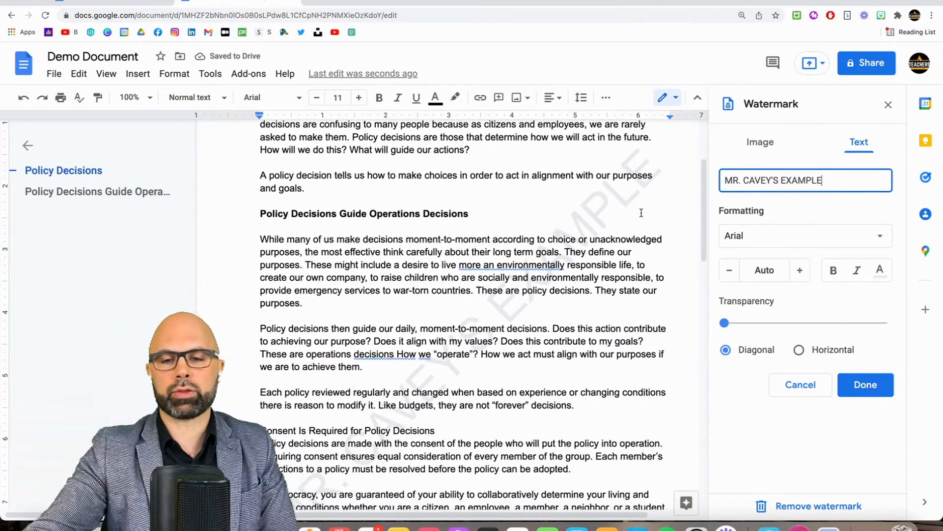
scroll(down, 3)
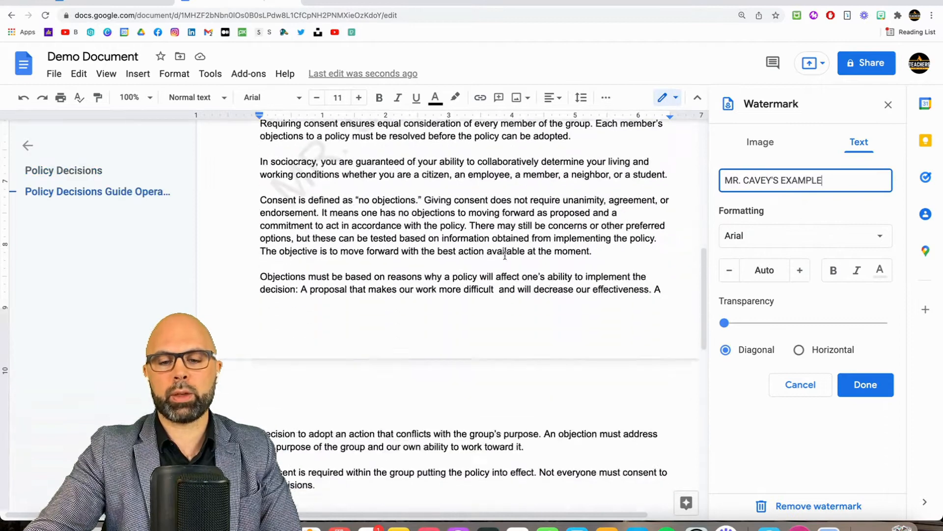
scroll(down, 3)
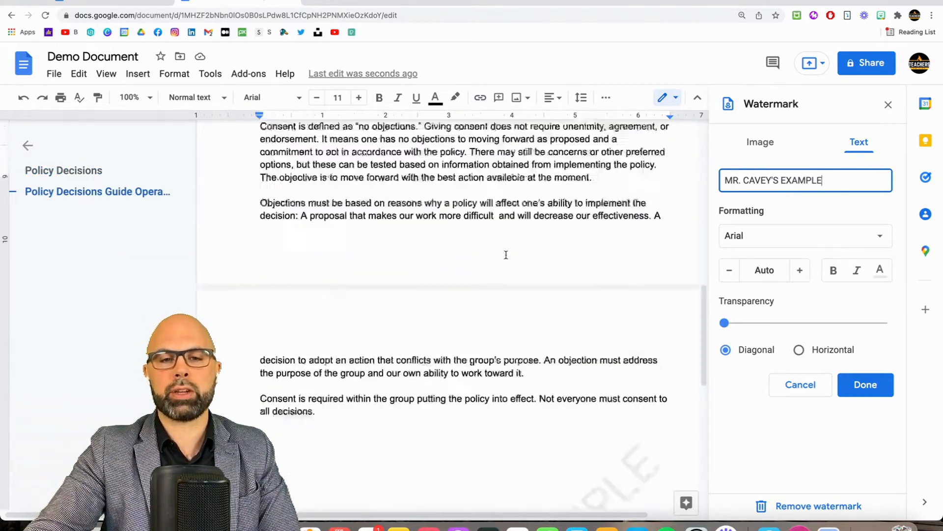